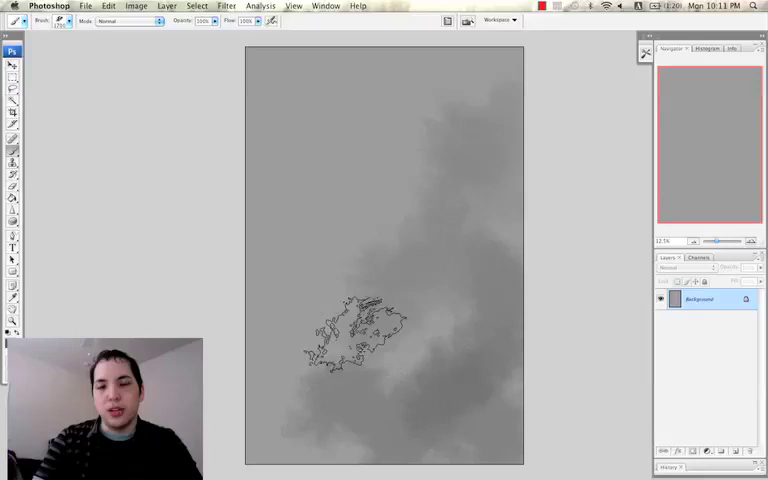
Step: Bring up the Image Size settings showing 4160 by 6210 pixels at 300 resolution
{"action": "left_click", "coordinate": [136, 6]}
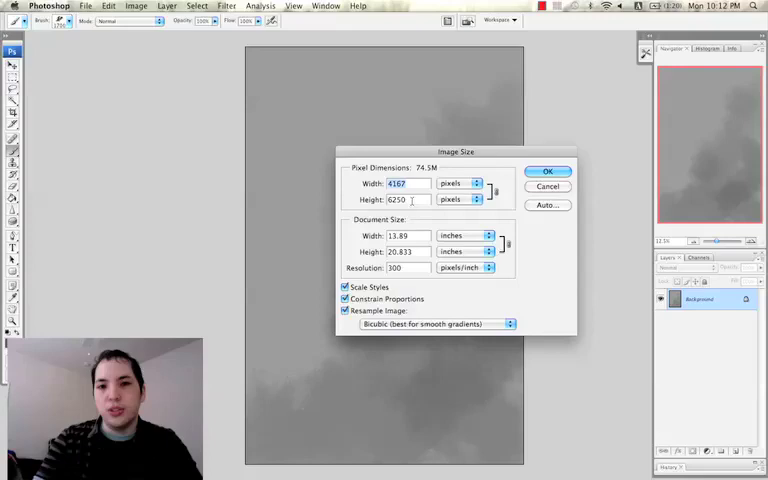
Step: Confirm the image size settings and return to the canvas
{"action": "left_click", "coordinate": [548, 170]}
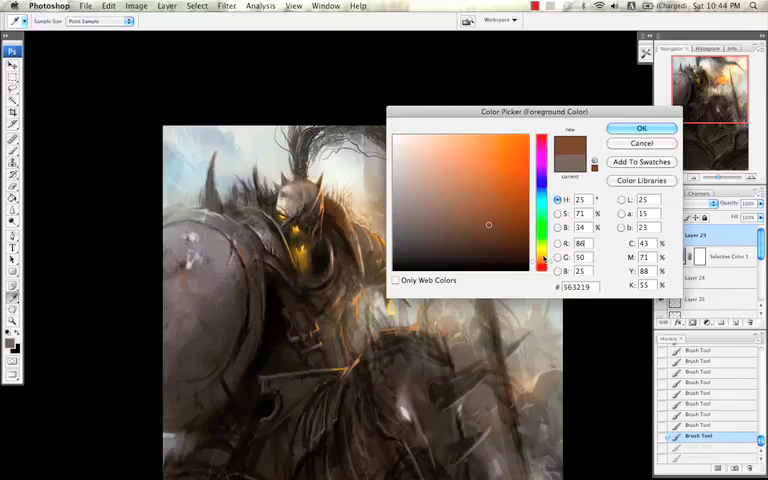
Step: Paint an orange glow beside the helmet, then pick a blue foreground colour and confirm it
{"action": "left_click", "coordinate": [642, 128]}
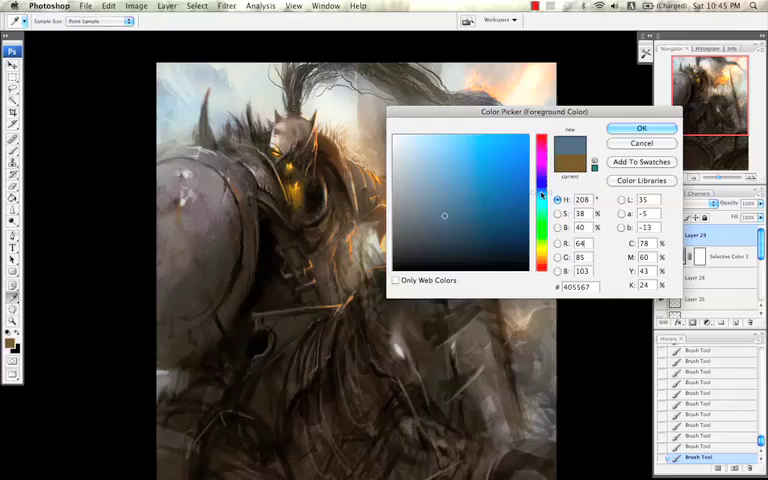
{"action": "left_click", "coordinate": [640, 128]}
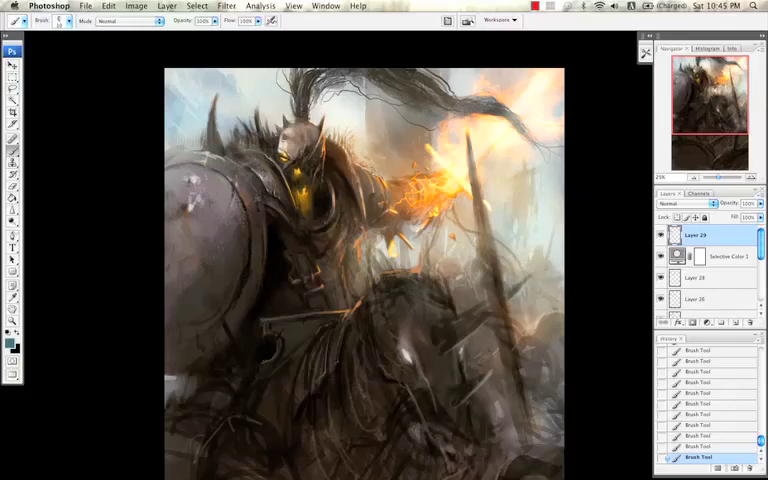